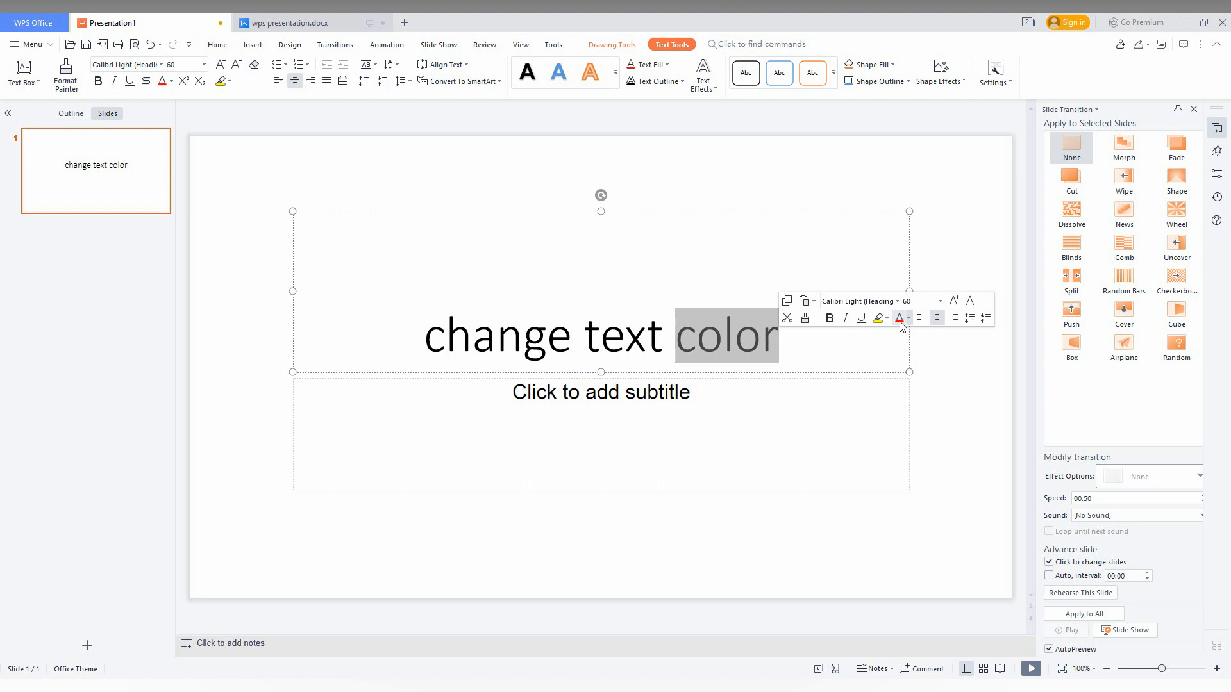
mouse_move(899, 318)
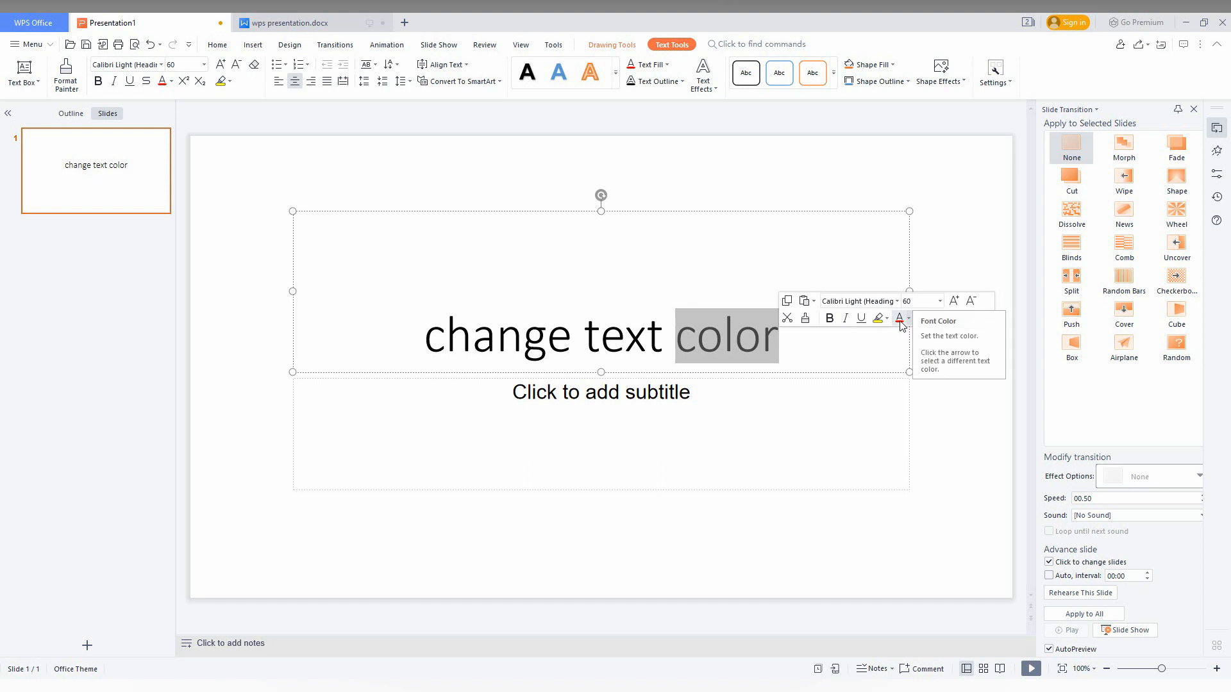
Step: Make the title word 'color' gold and 'text' red, then select 'change' for recolouring
click(902, 319)
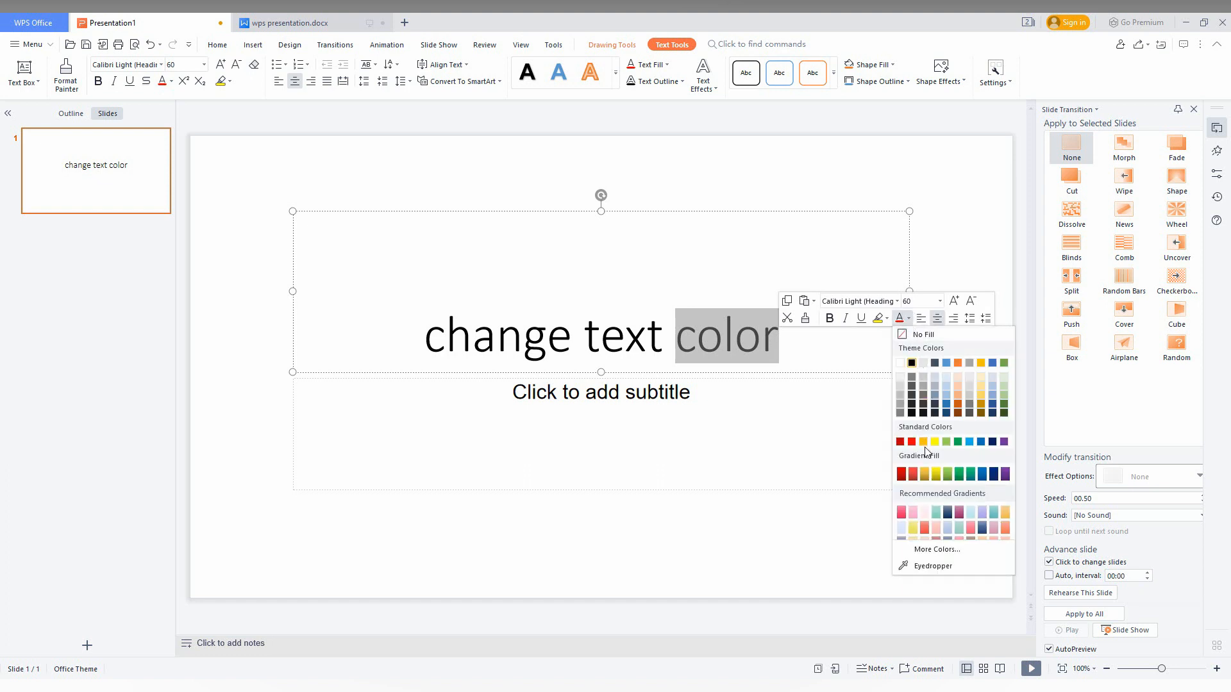
click(923, 441)
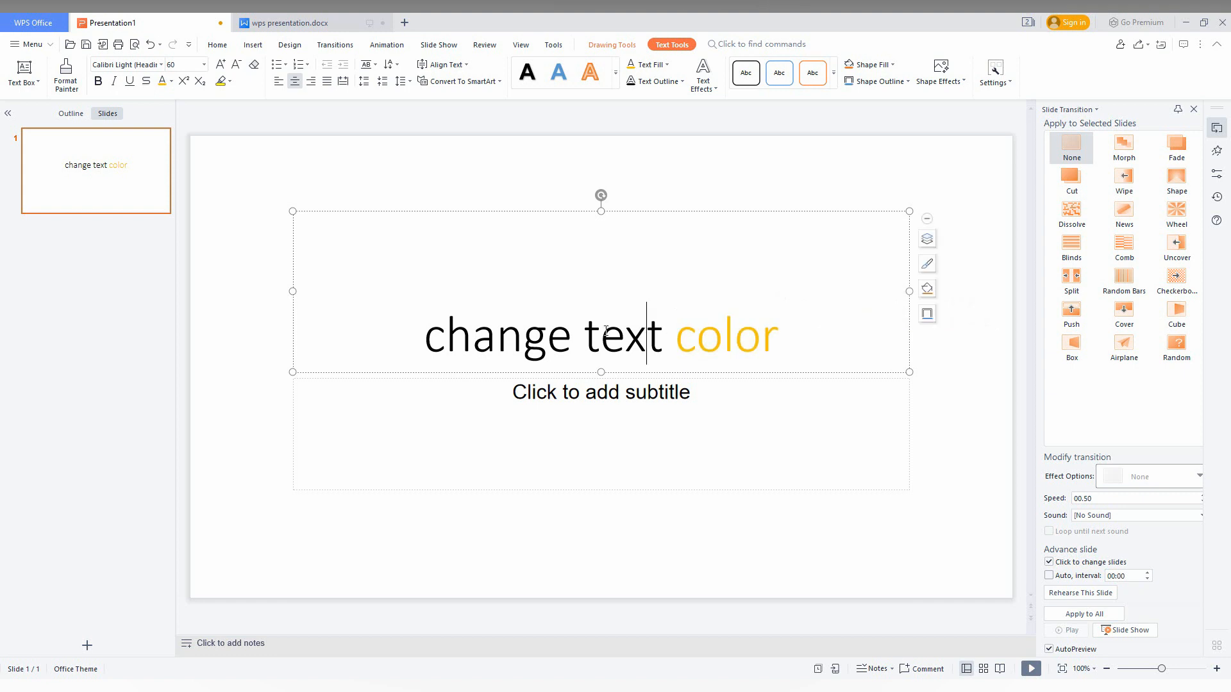
double_click(618, 336)
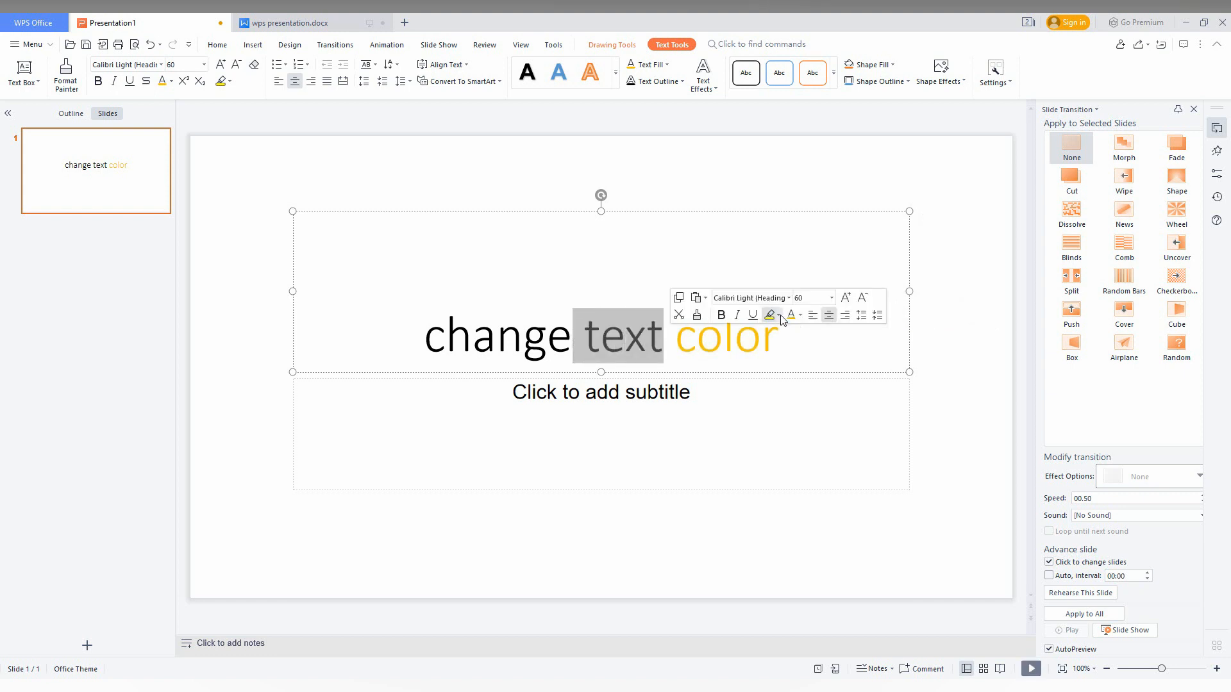
click(800, 315)
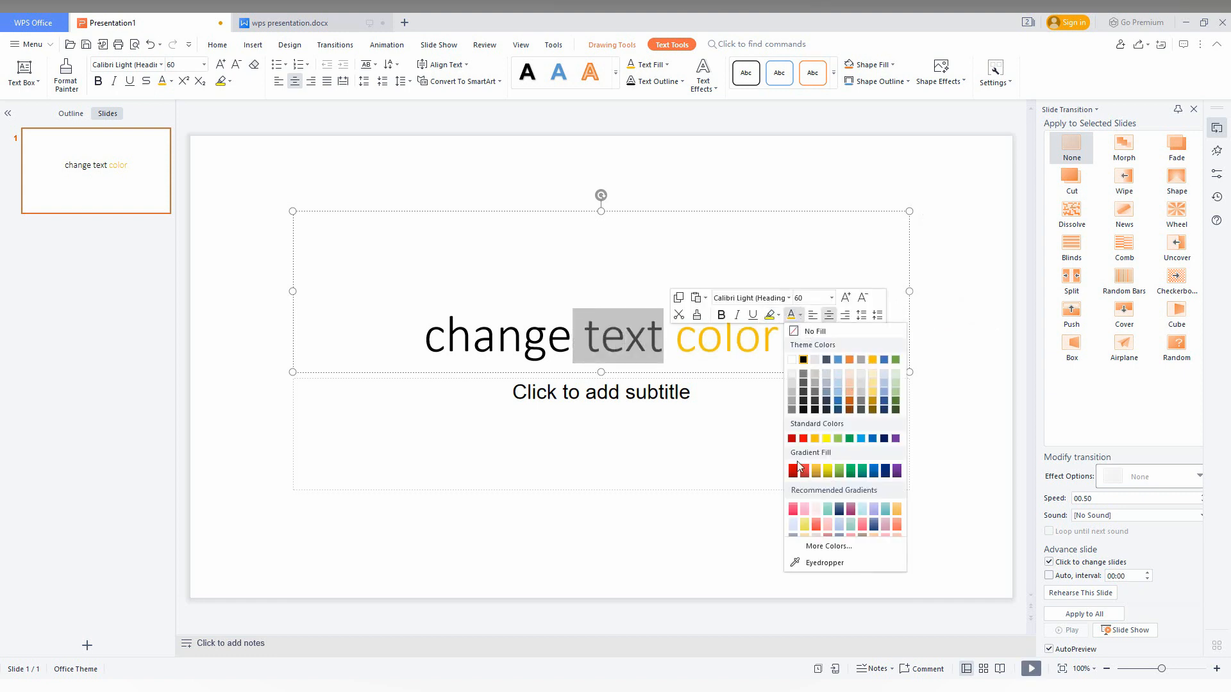
click(791, 438)
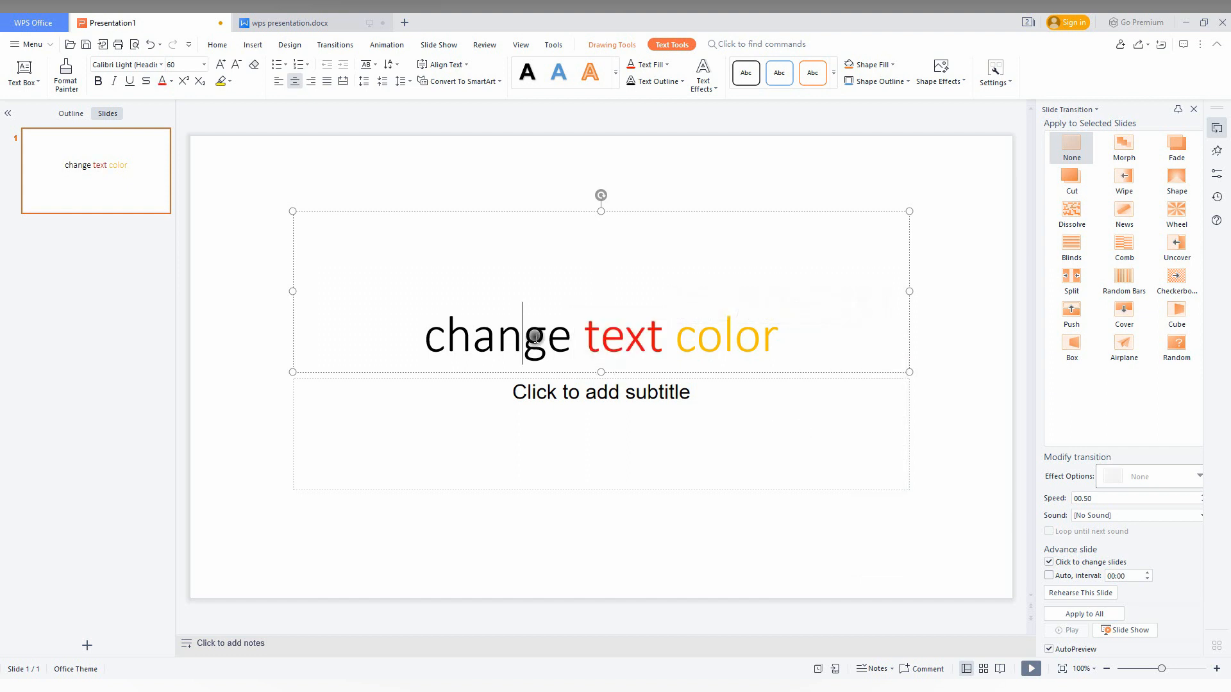
double_click(500, 336)
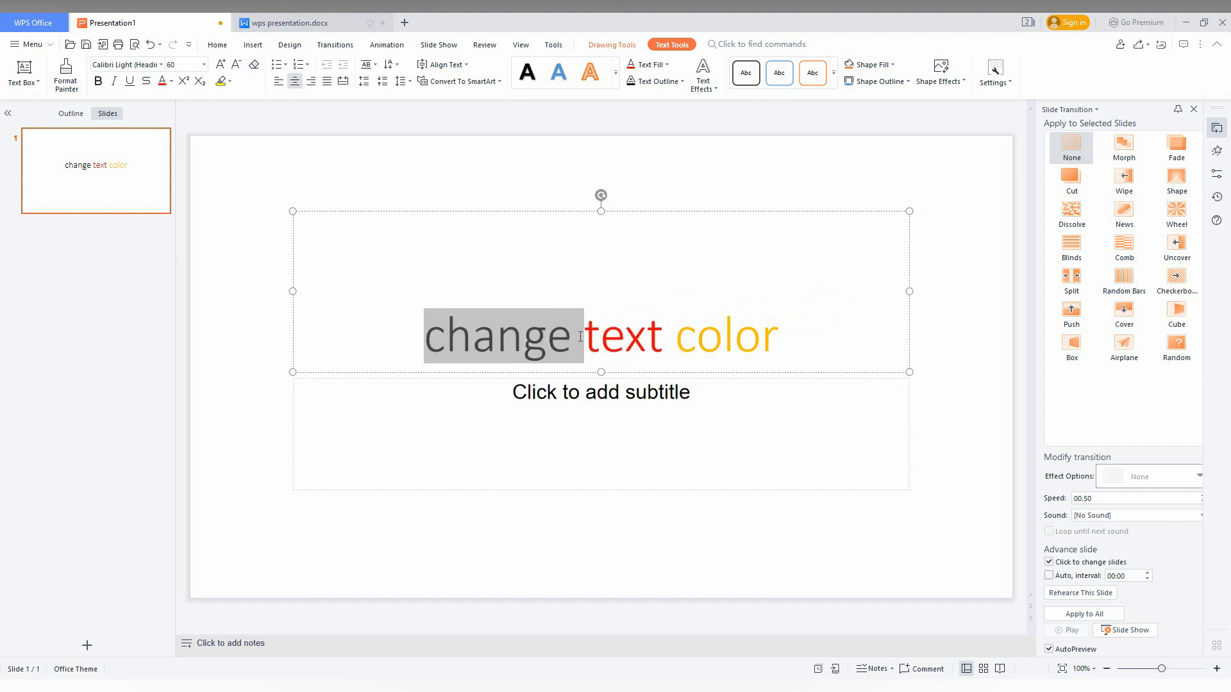
click(710, 317)
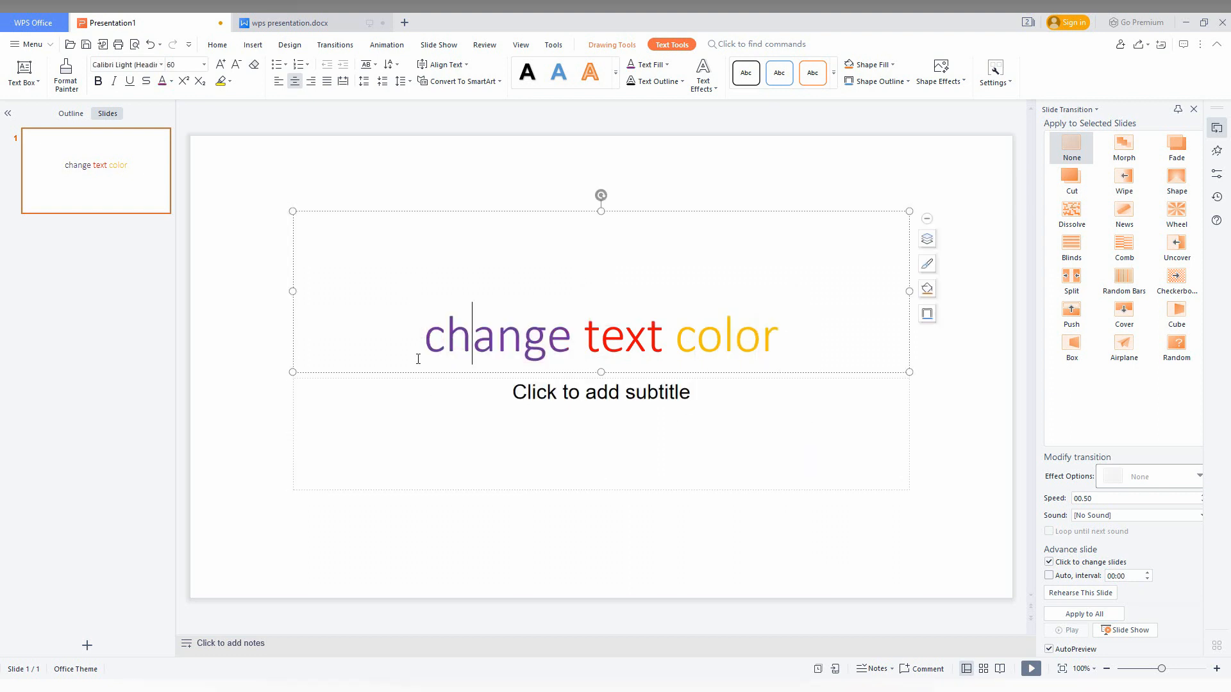
Step: Select the entire title line and set its font colour to black from the Home tab
triple_click(600, 336)
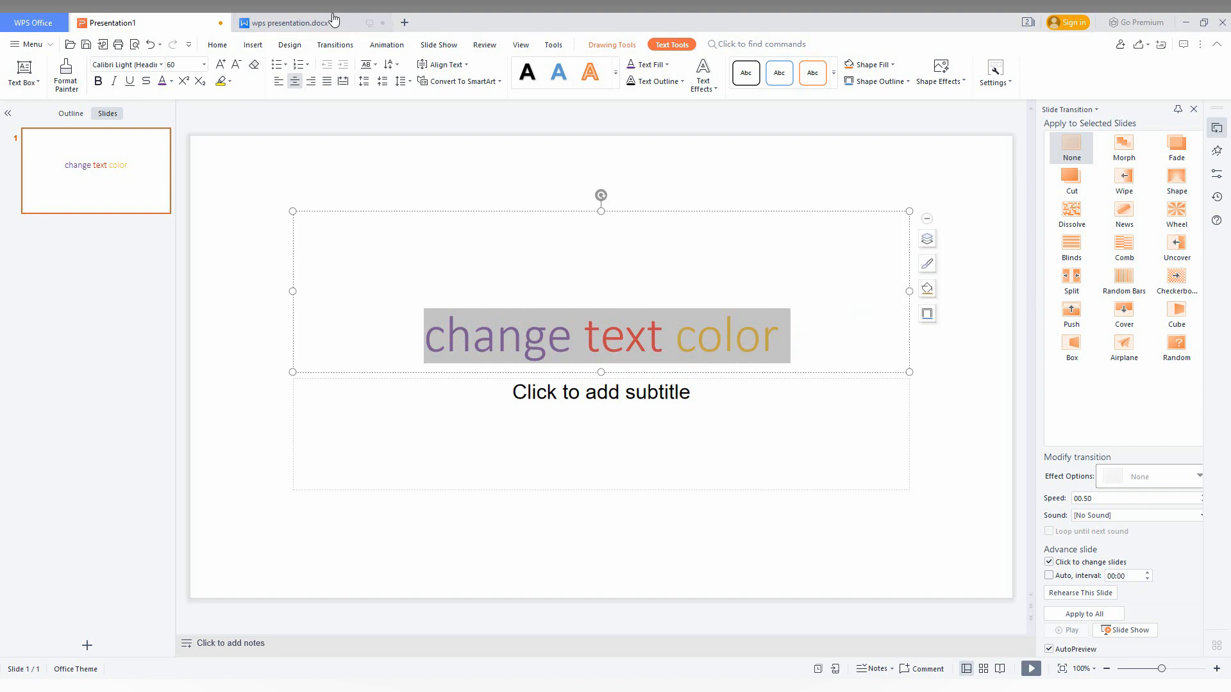
click(216, 45)
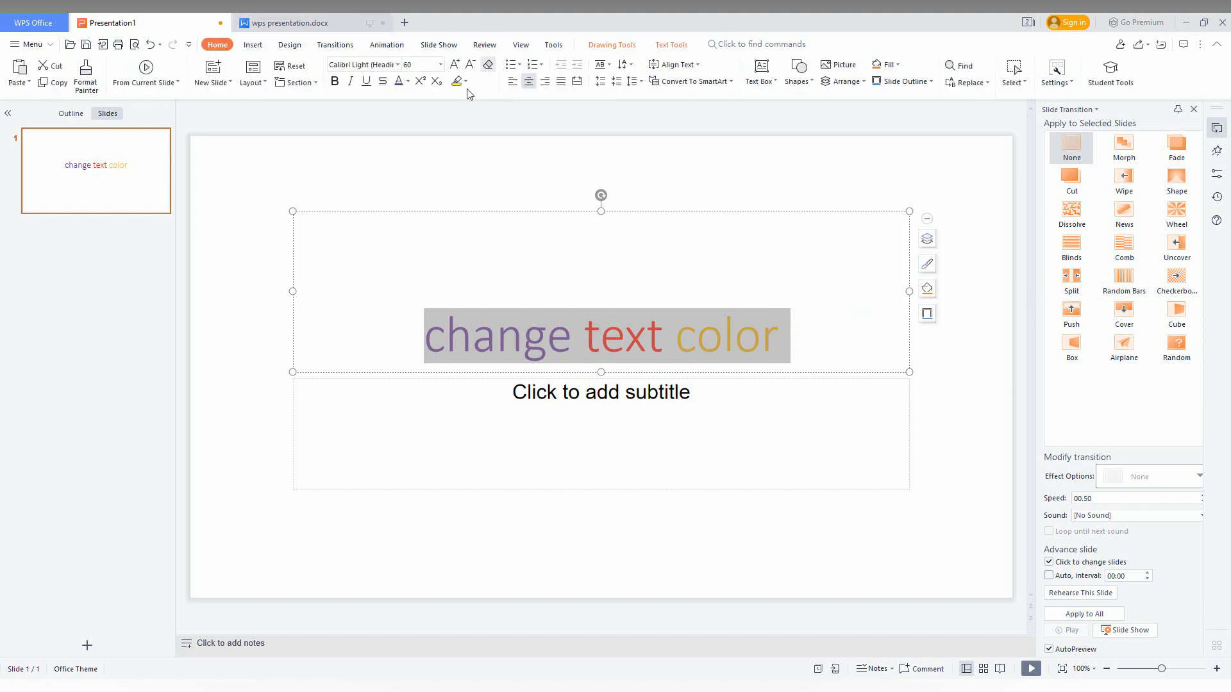
click(406, 80)
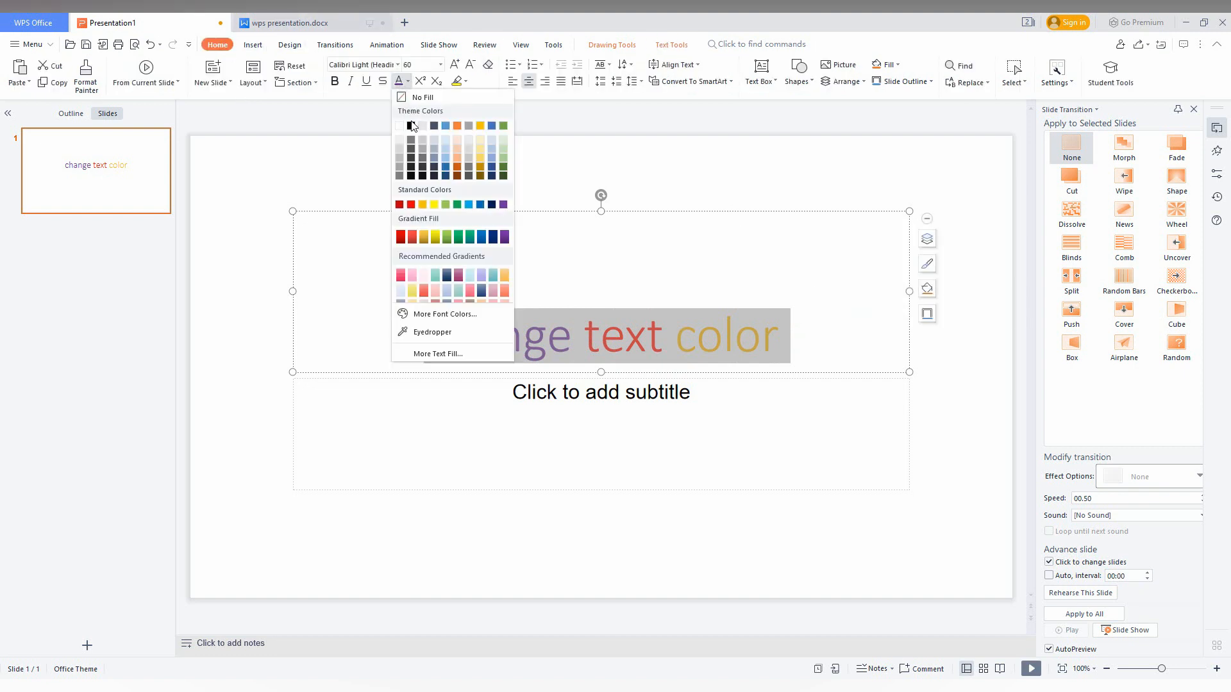
click(410, 125)
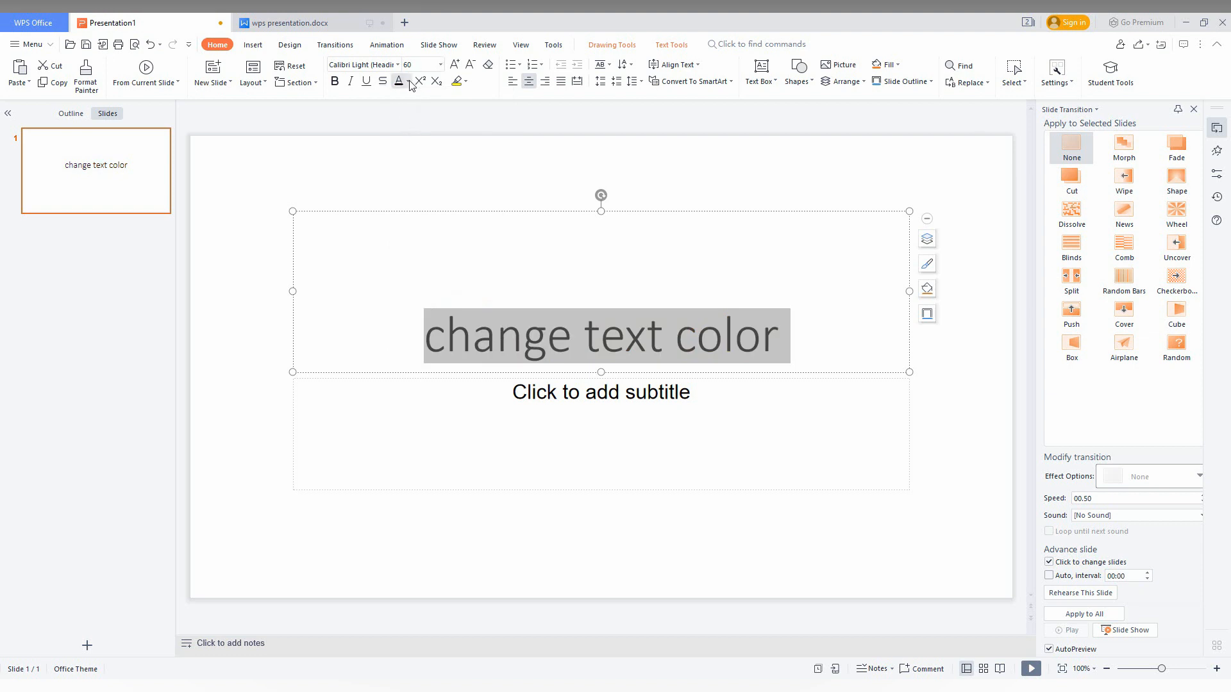
click(408, 82)
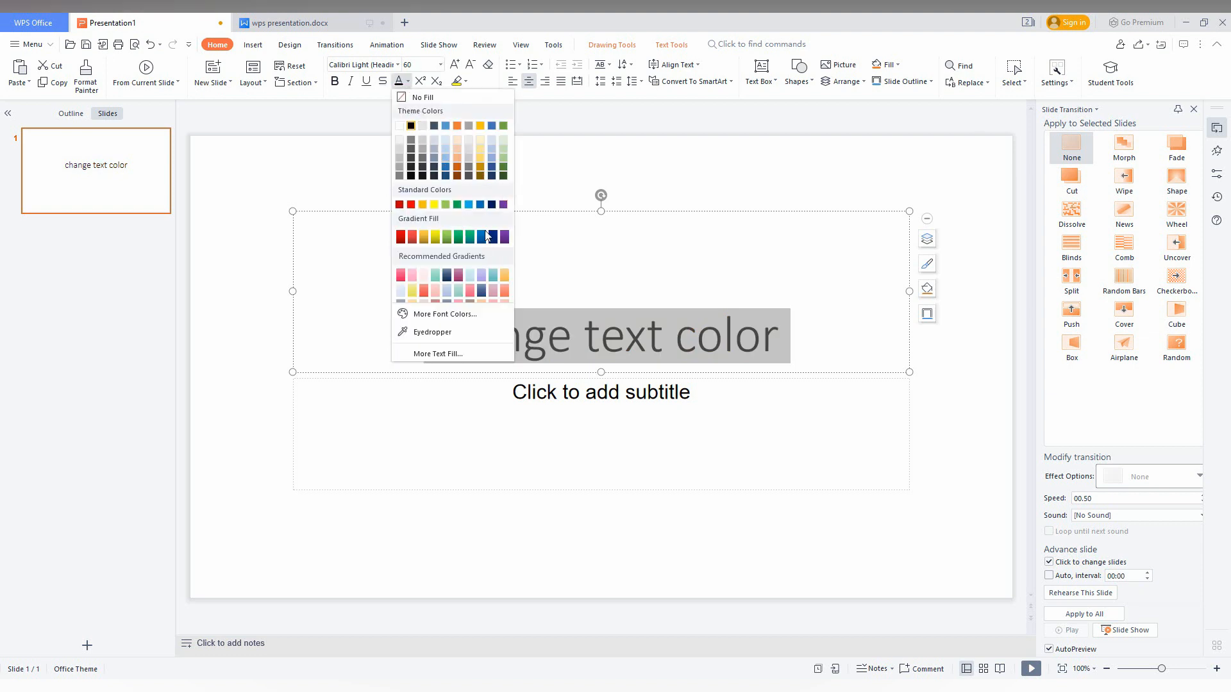
mouse_move(442, 246)
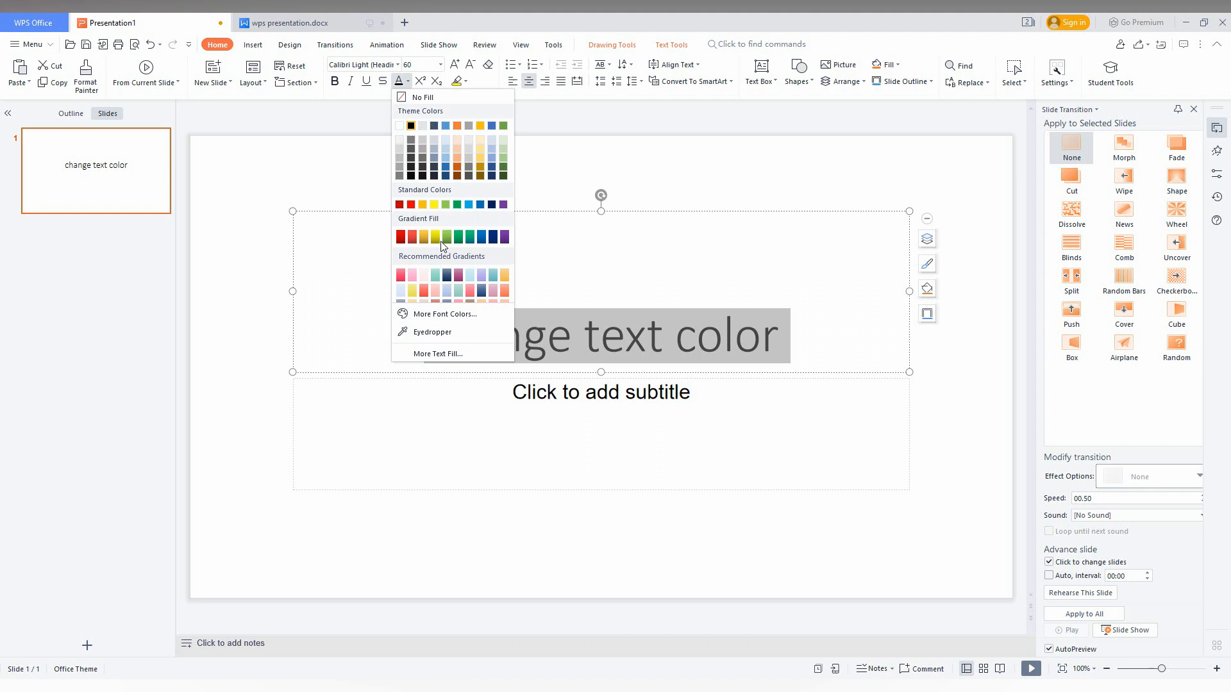
click(438, 353)
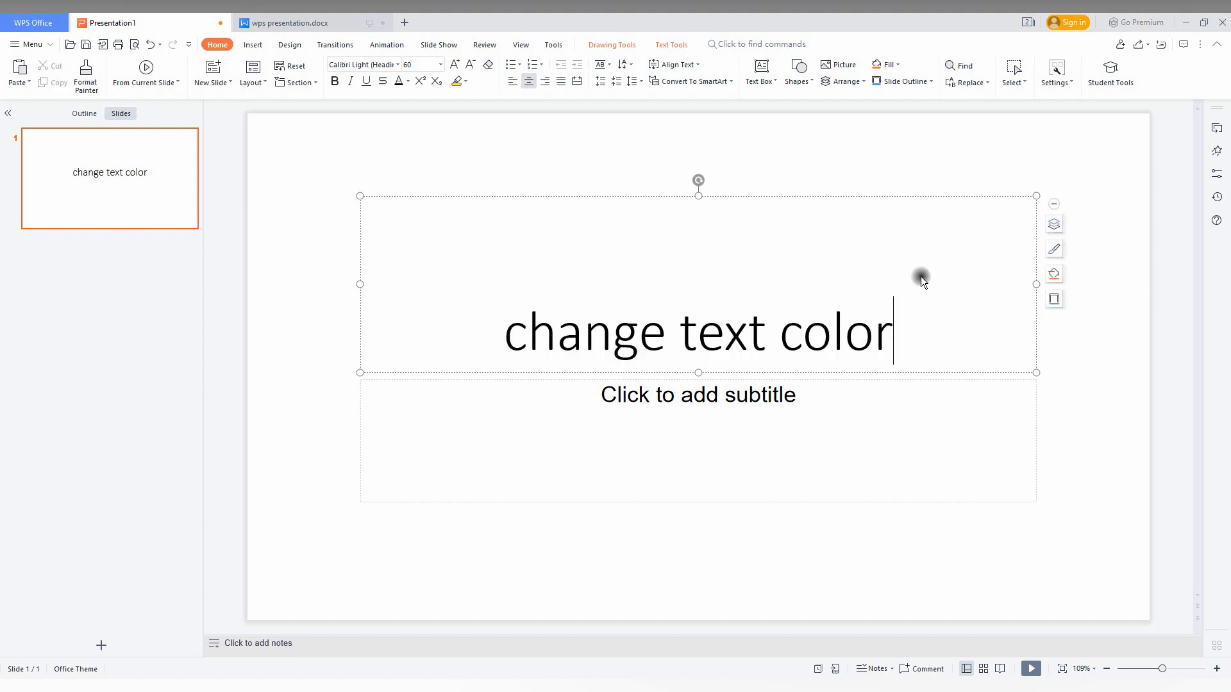
mouse_move(361, 283)
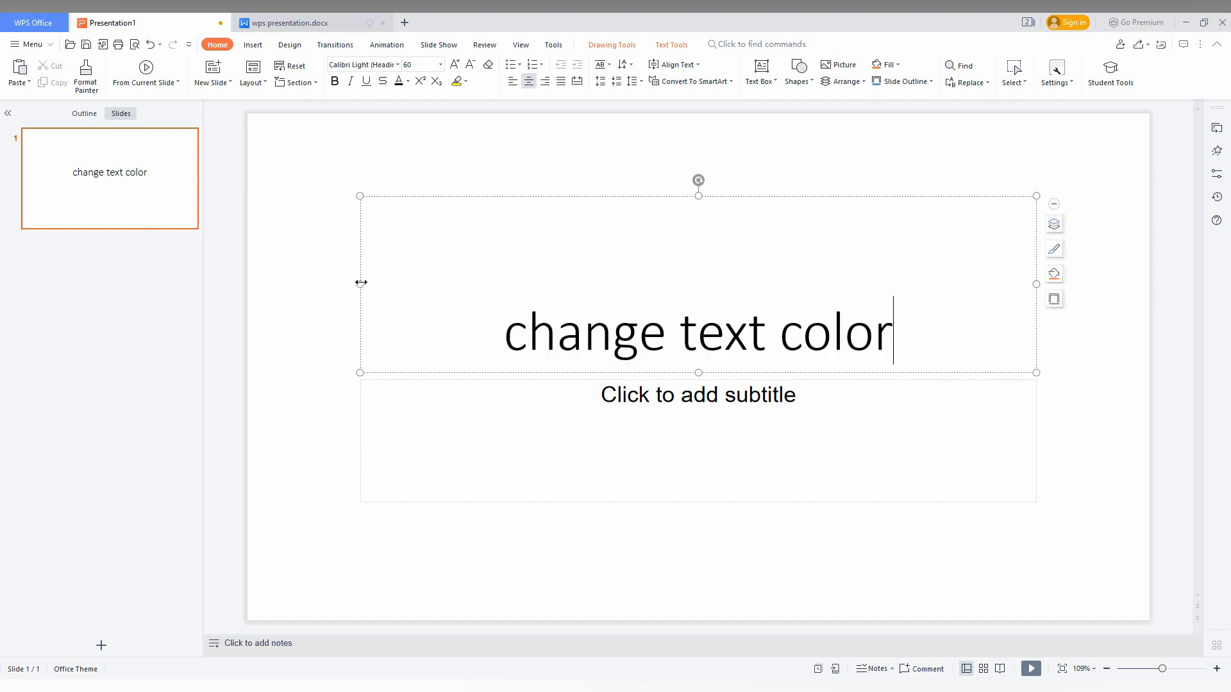
mouse_move(779, 472)
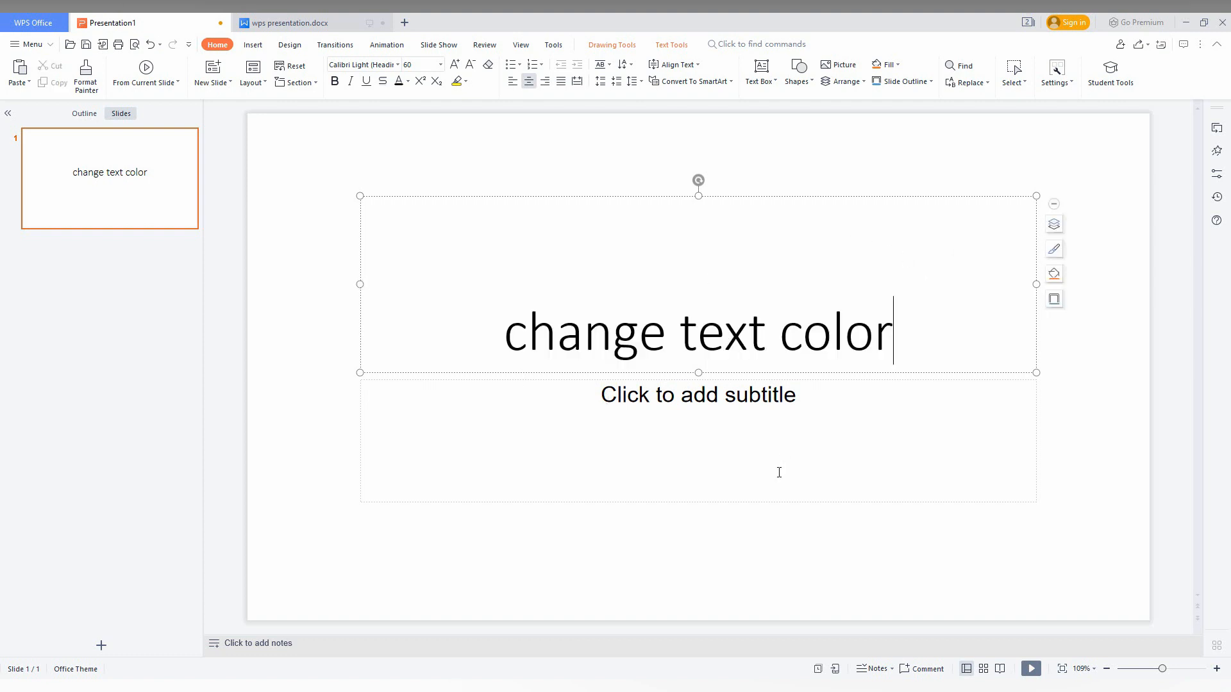